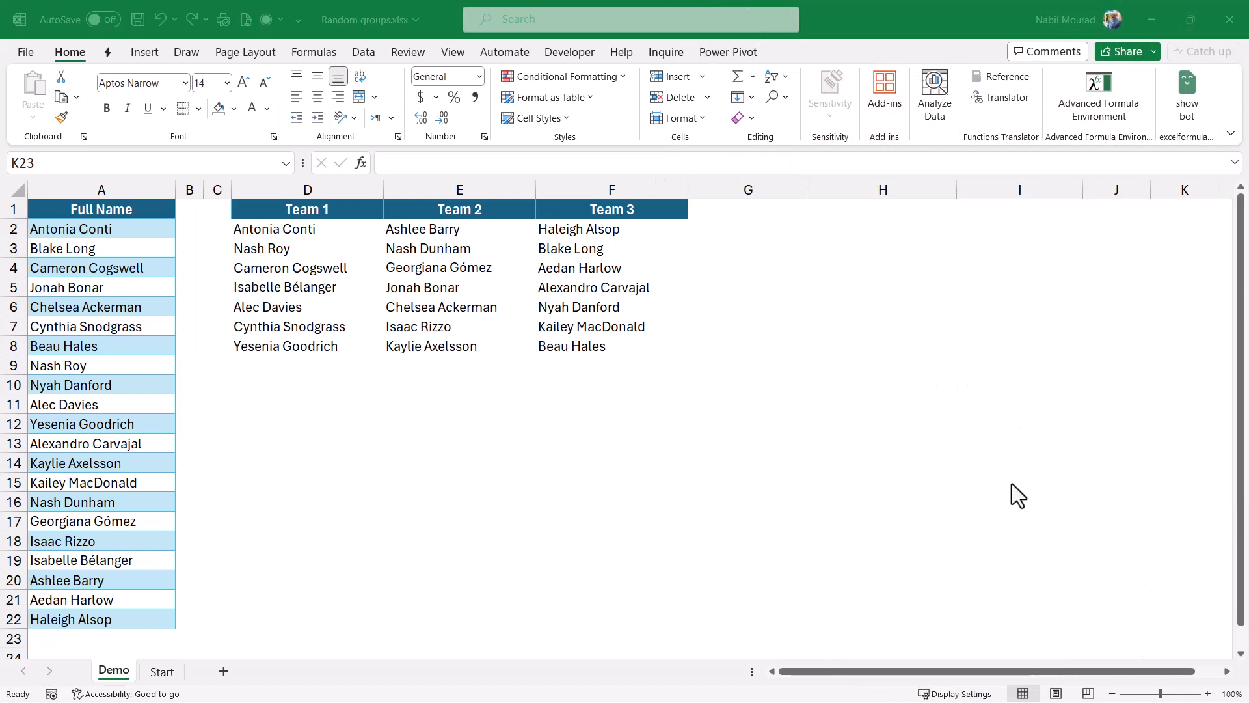
pyautogui.moveTo(1001, 206)
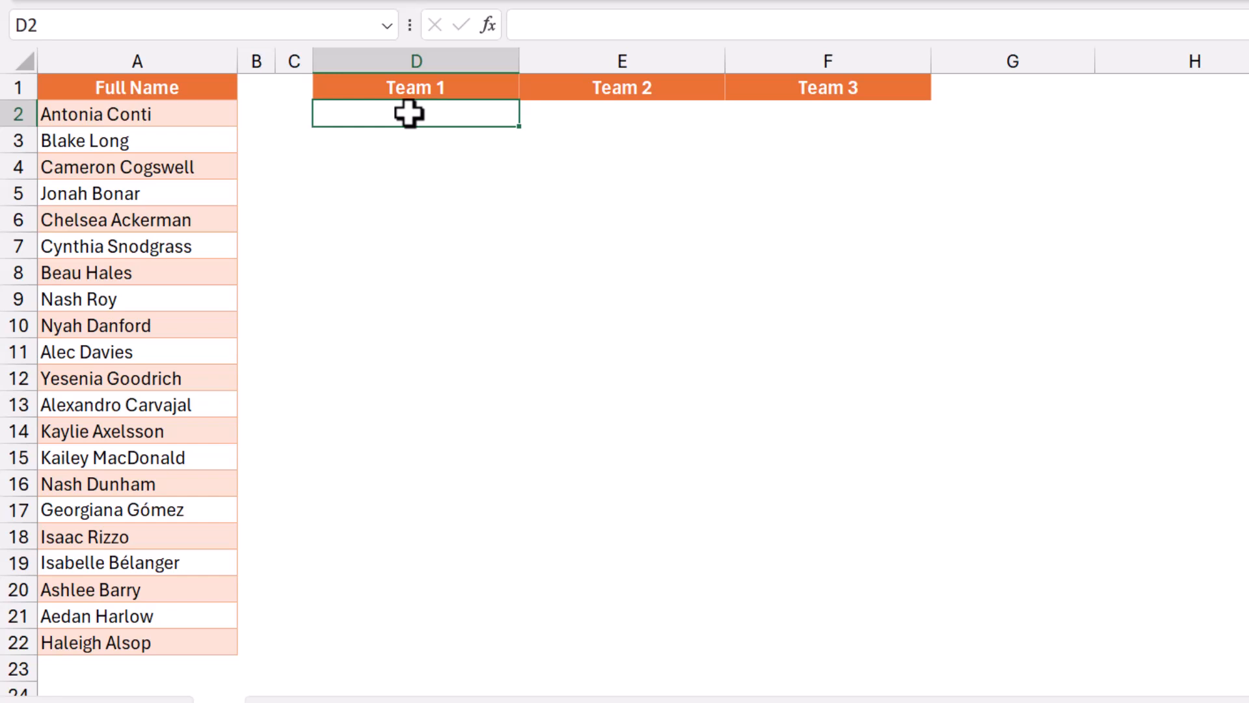
pyautogui.moveTo(762, 128)
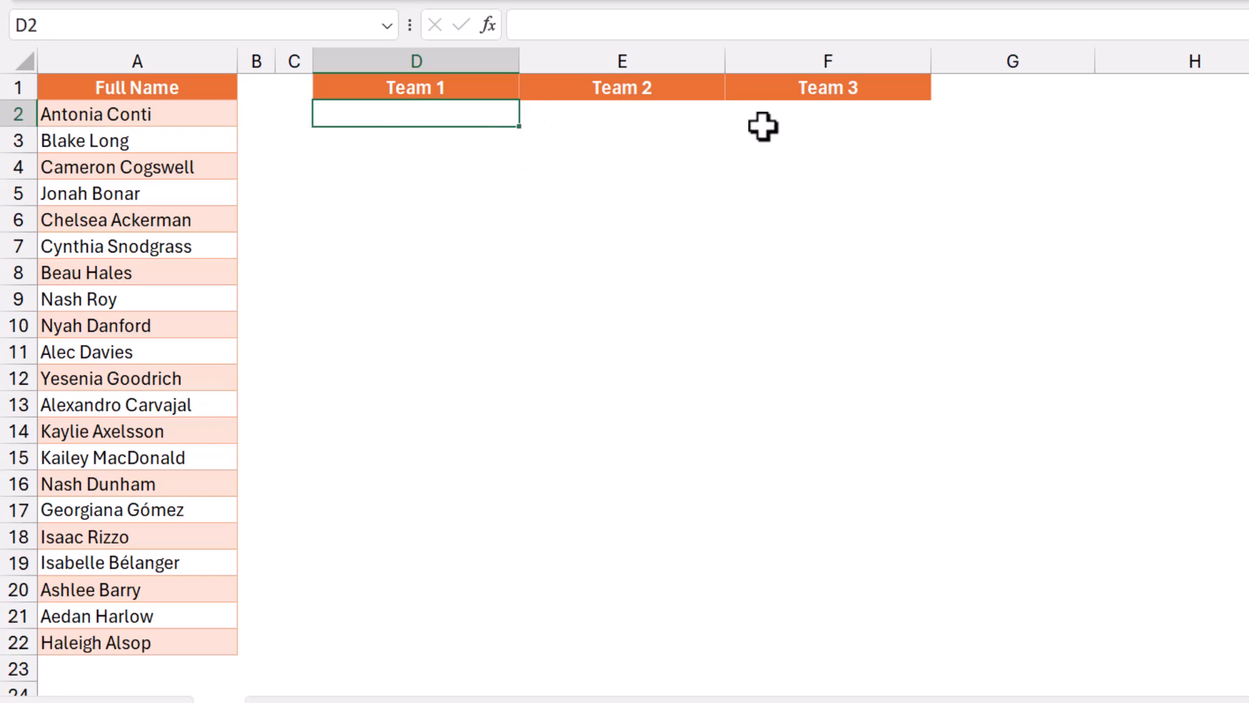
# Enter =RANDARRAY(COUNTA(A2:A22)) in D2 so 21 random decimals spill down to D22.
pyautogui.write('=randarr')
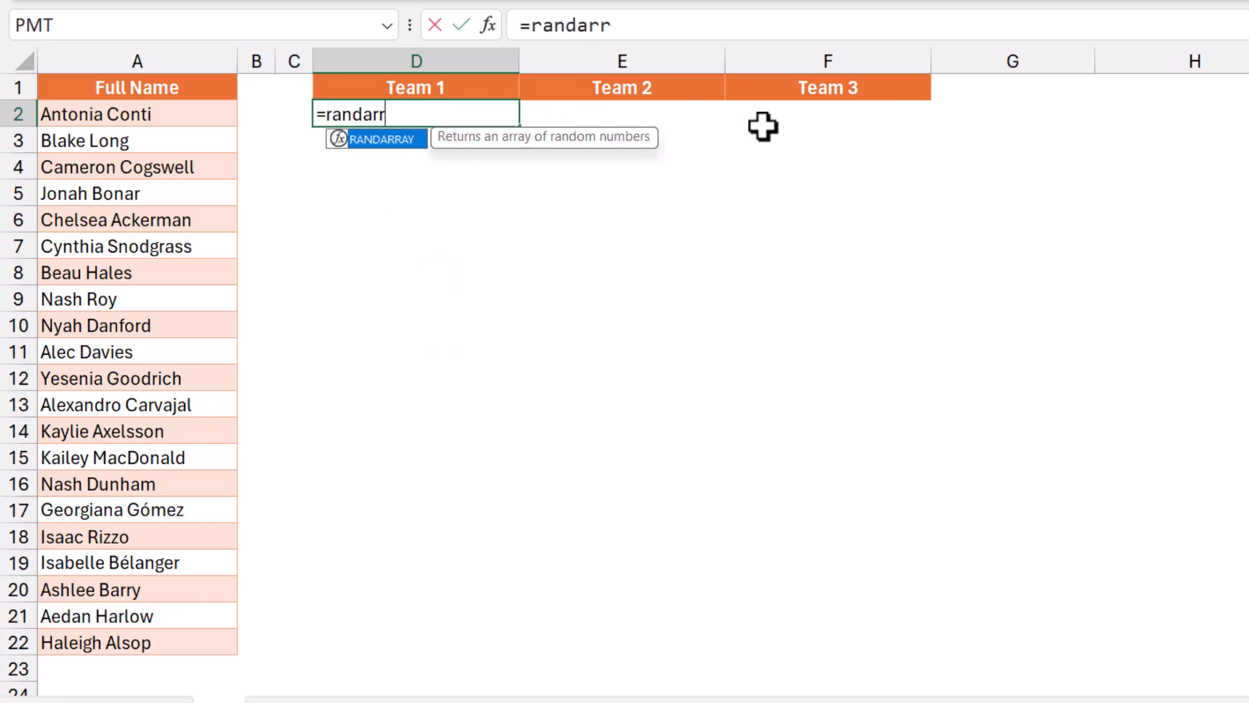
pyautogui.write('RANDARRAY(')
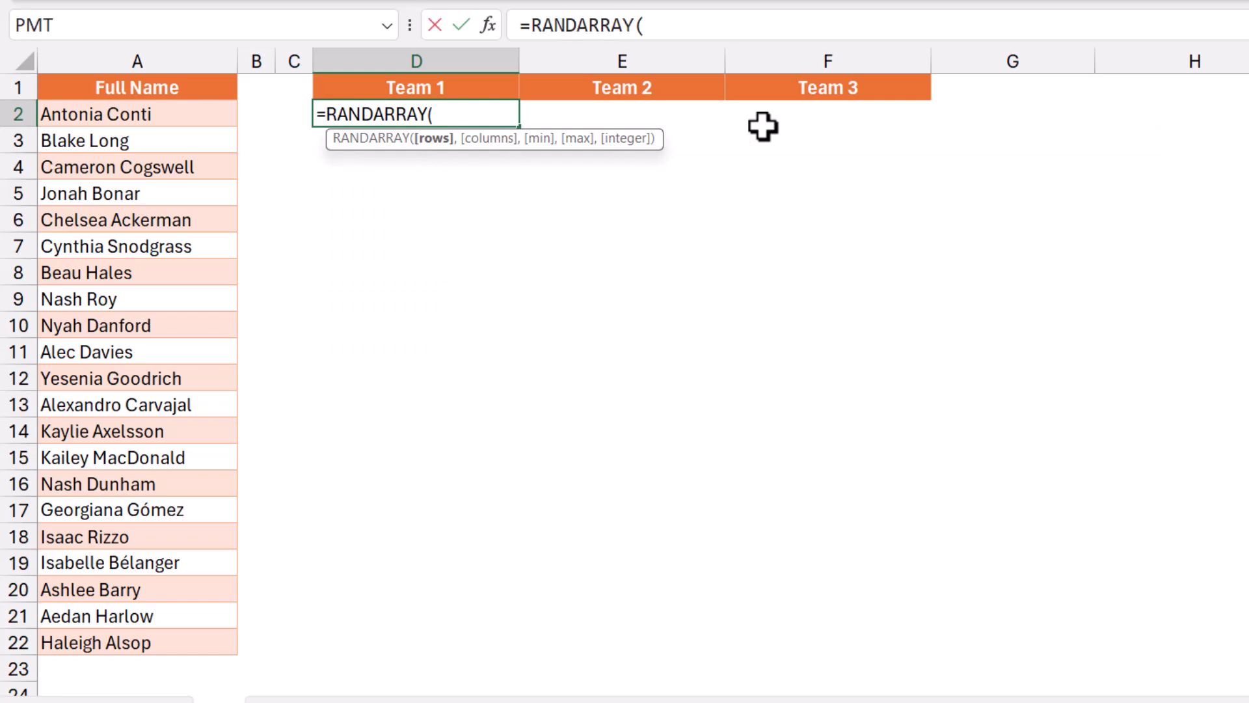
pyautogui.write('COUNTA(')
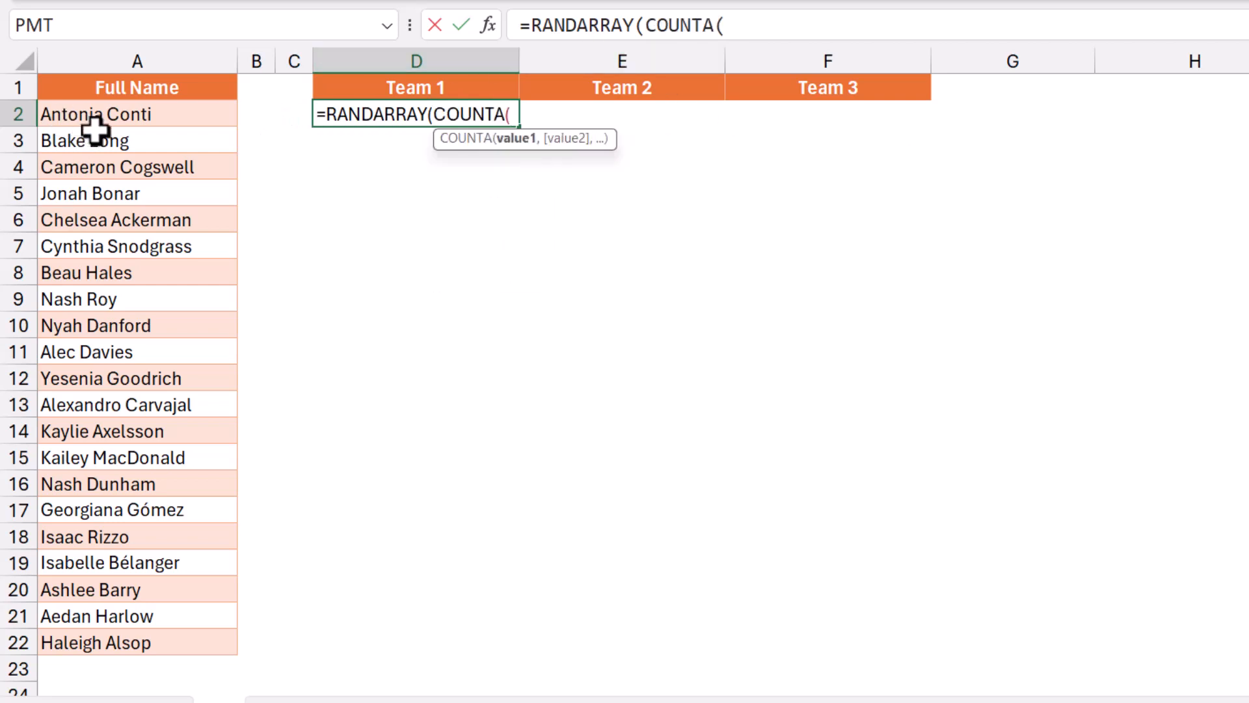
pyautogui.moveTo(95, 114); pyautogui.dragTo(95, 642)
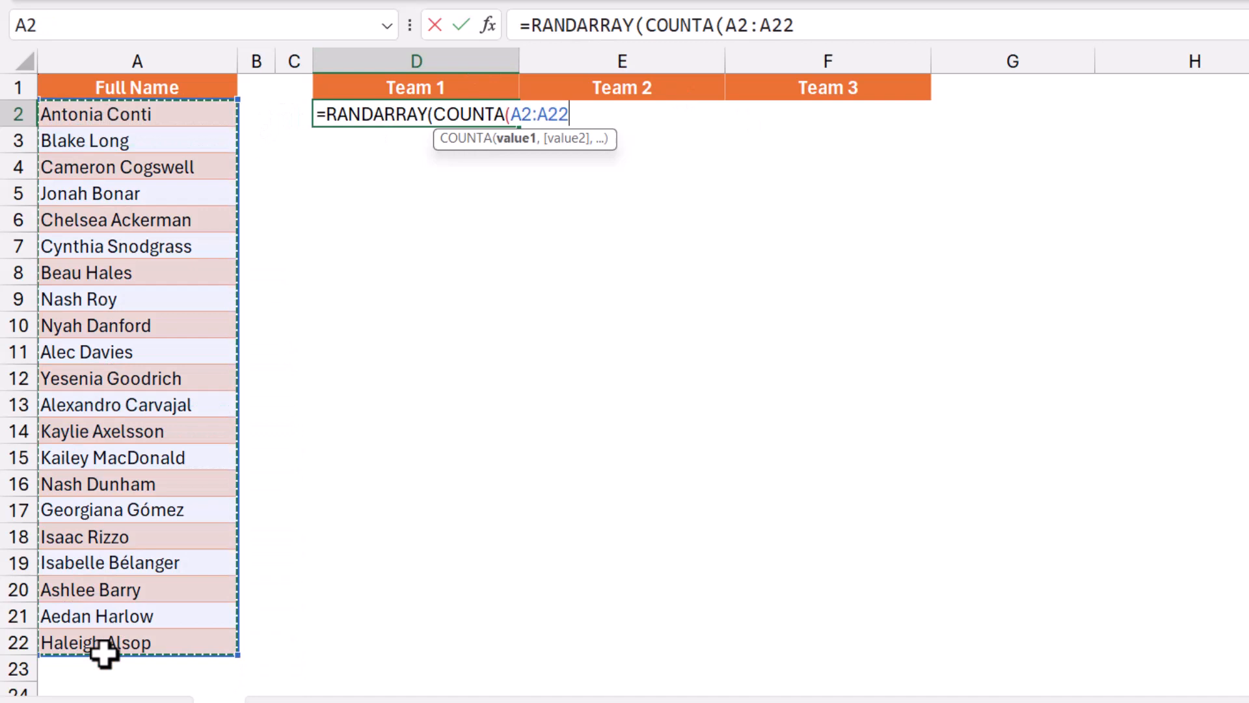
pyautogui.write(')')
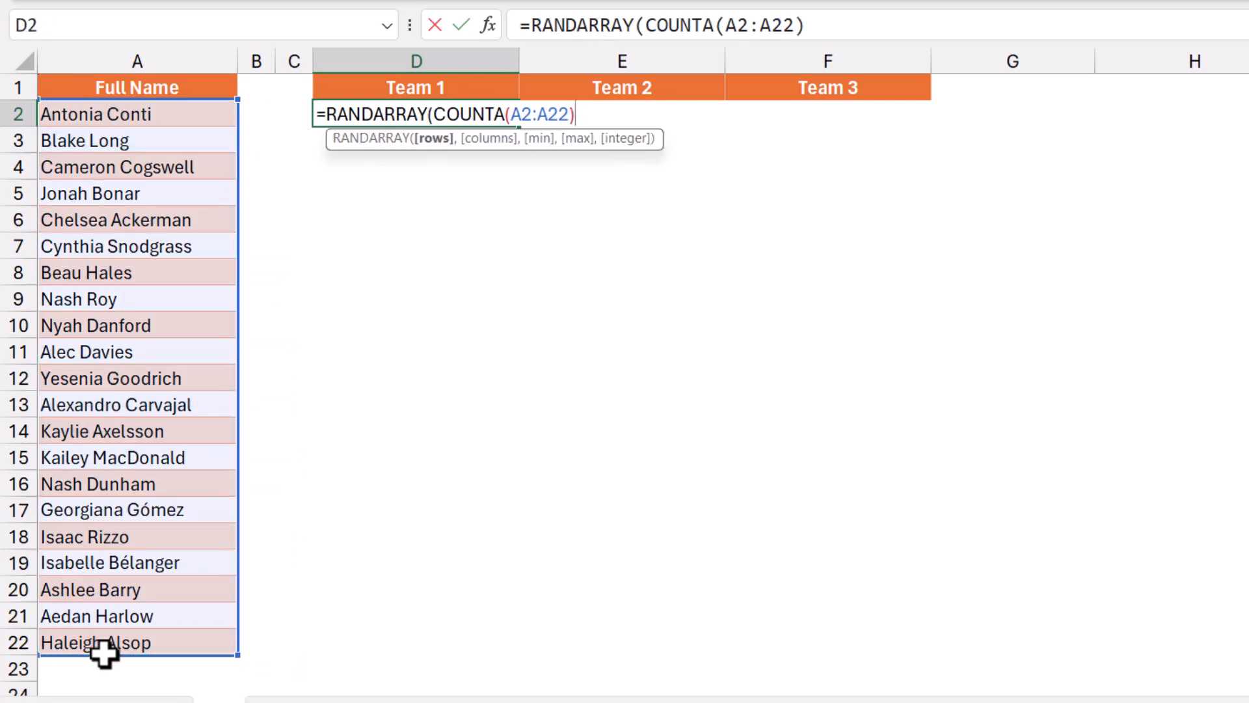
pyautogui.write(')')
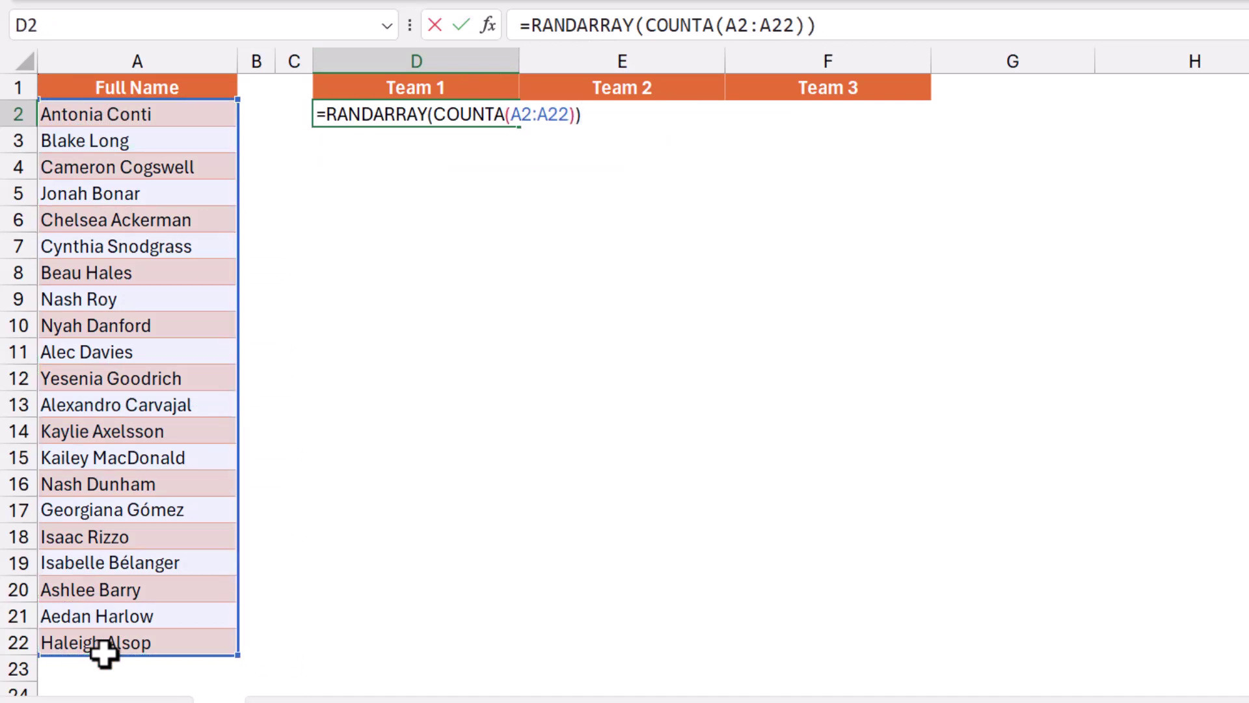
pyautogui.press('Enter')
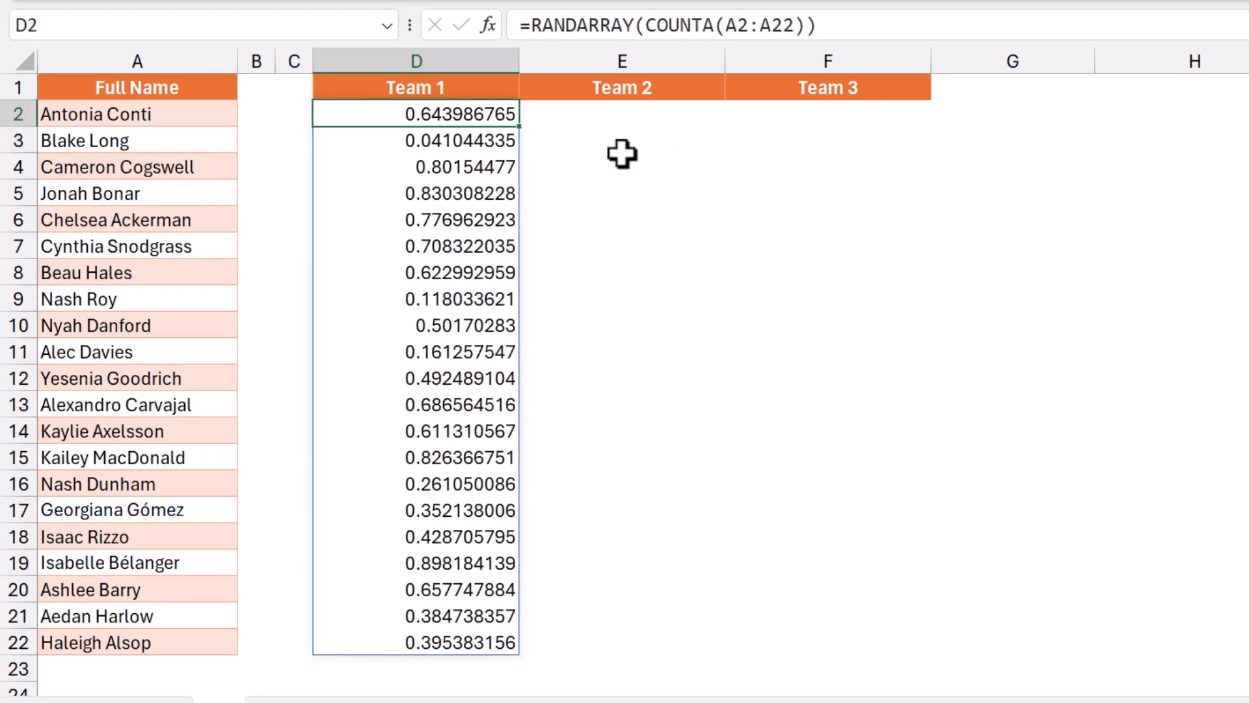
pyautogui.moveTo(654, 153)
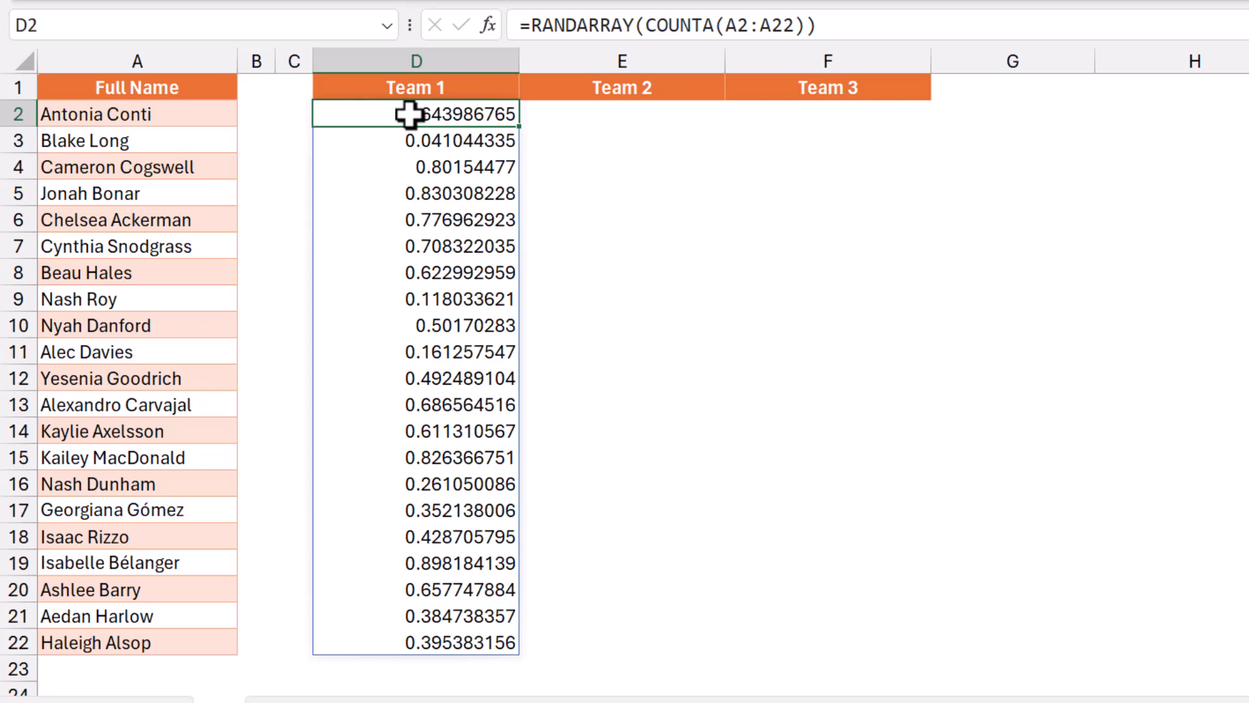
# Wrap the D2 formula as =SORTBY(A2:A22,RANDARRAY(COUNTA(A2:A22))) to list the 21 names shuffled.
pyautogui.press('F2')
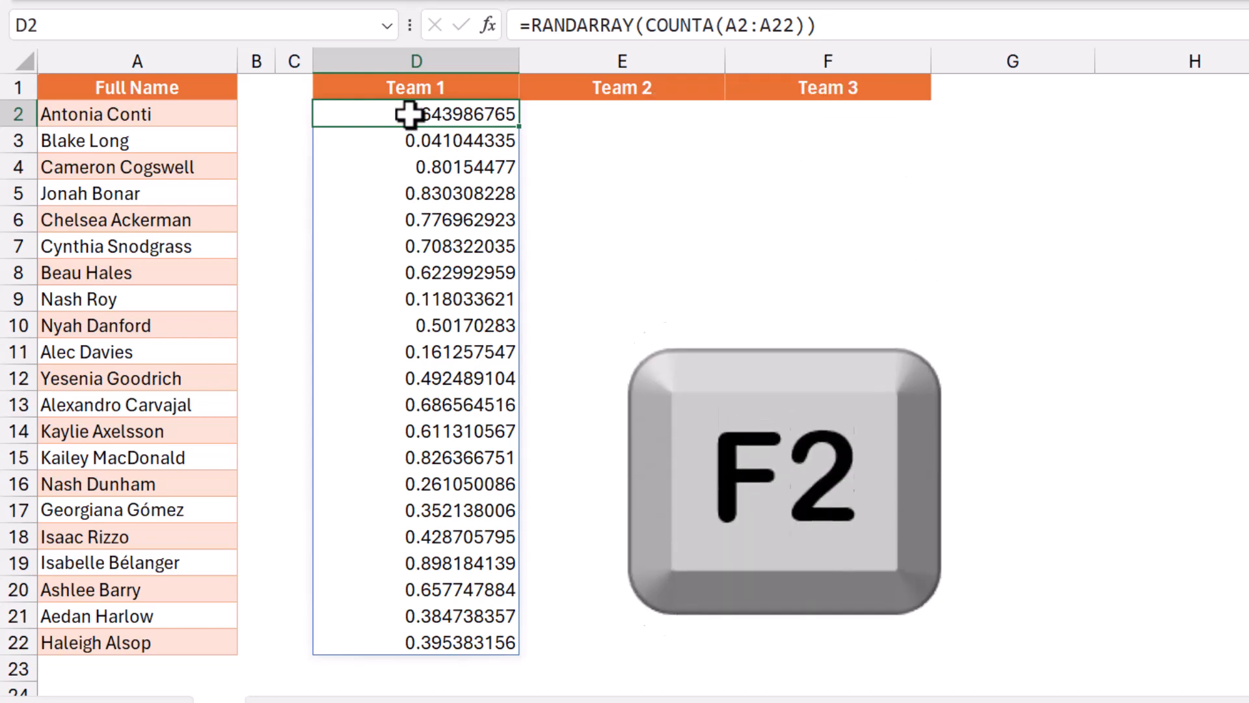
pyautogui.press('F2')
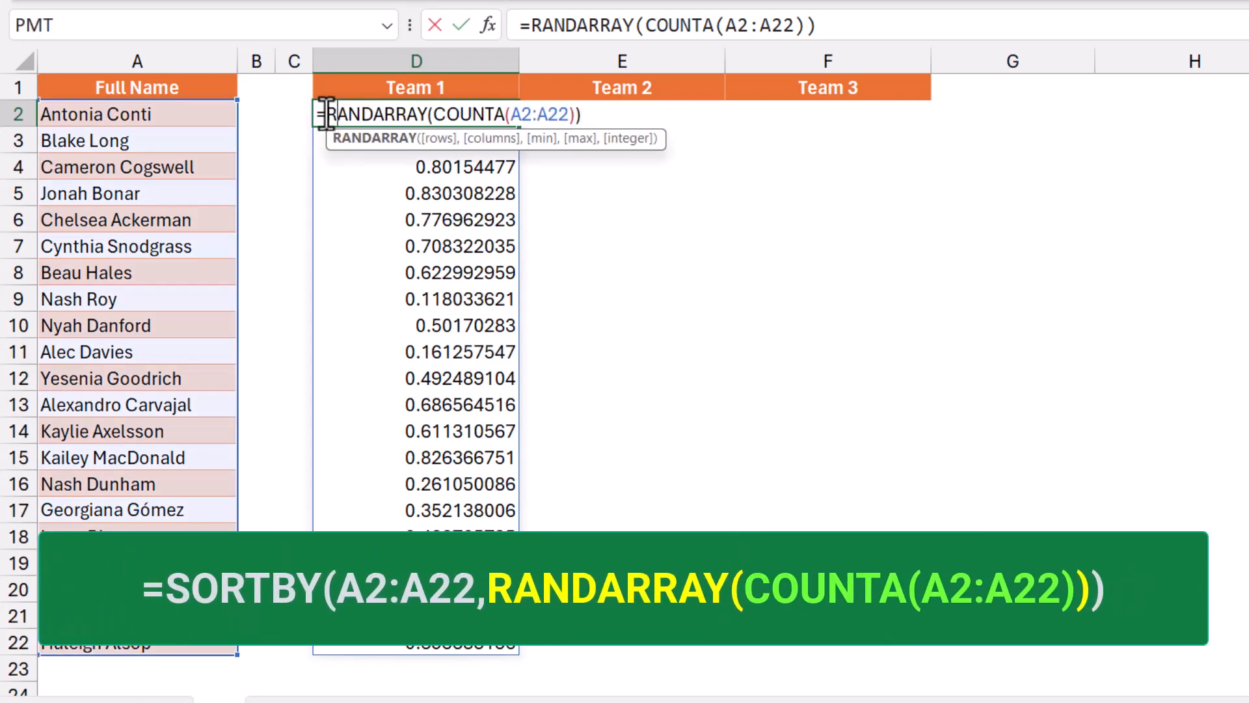
pyautogui.write('Sortby')
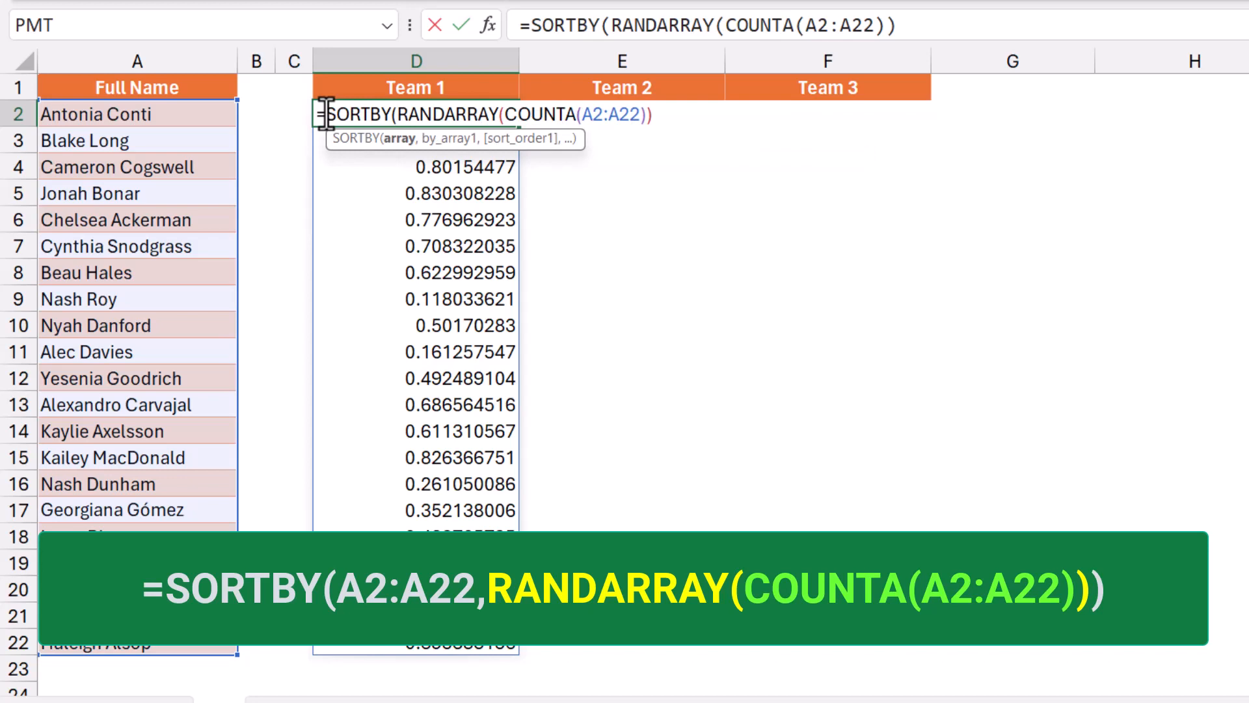
pyautogui.click(100, 114)
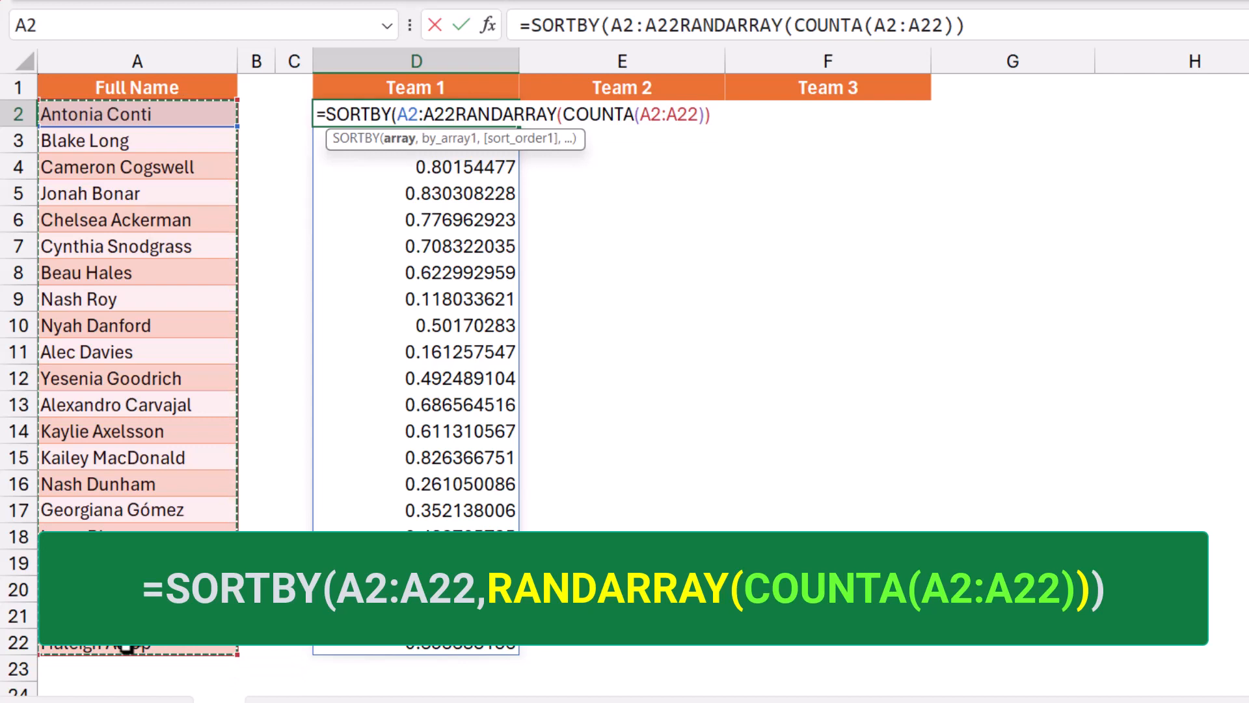
pyautogui.write(',')
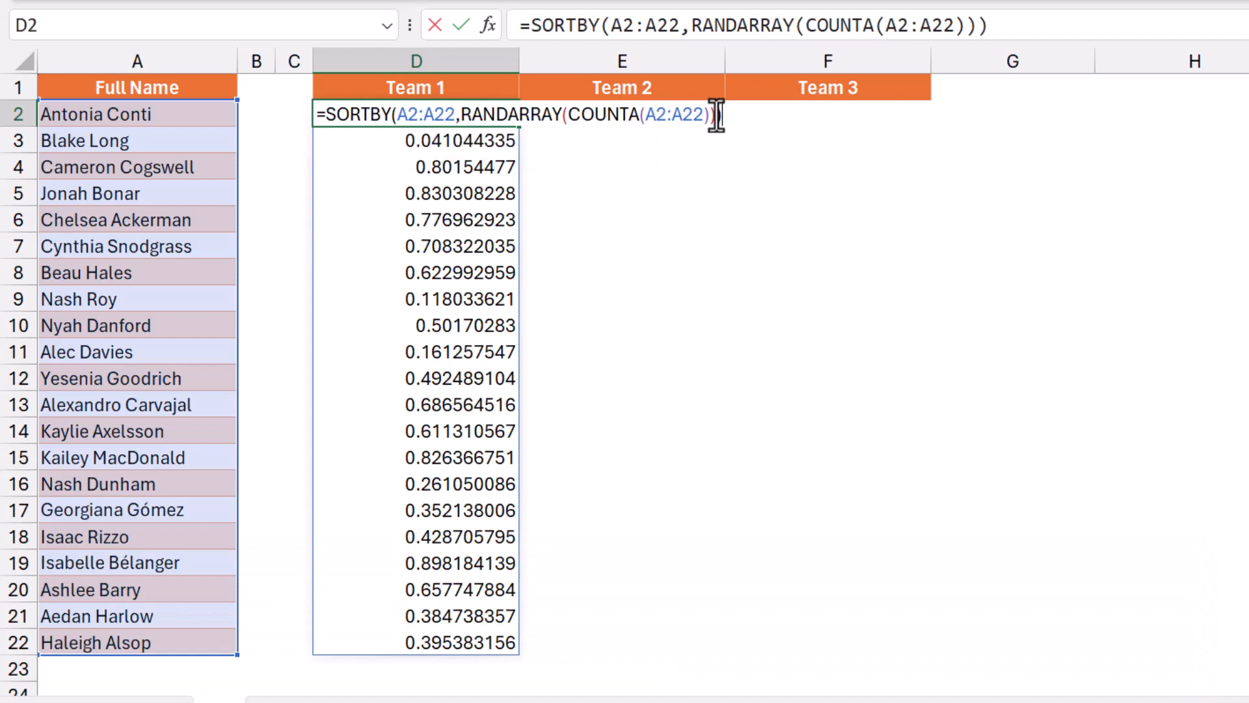
pyautogui.press('Enter')
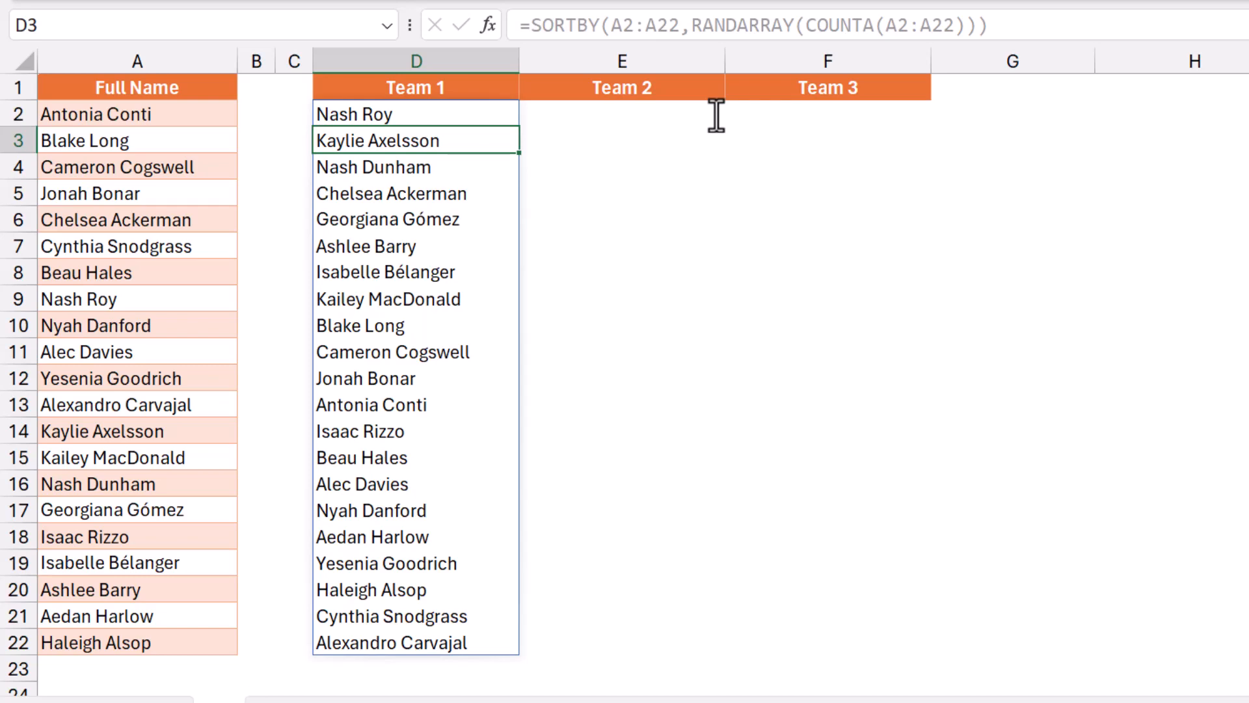
# Recalculate three times with F9 to reshuffle the Team 1 names, then re-enter D2 for editing.
pyautogui.press('F9')
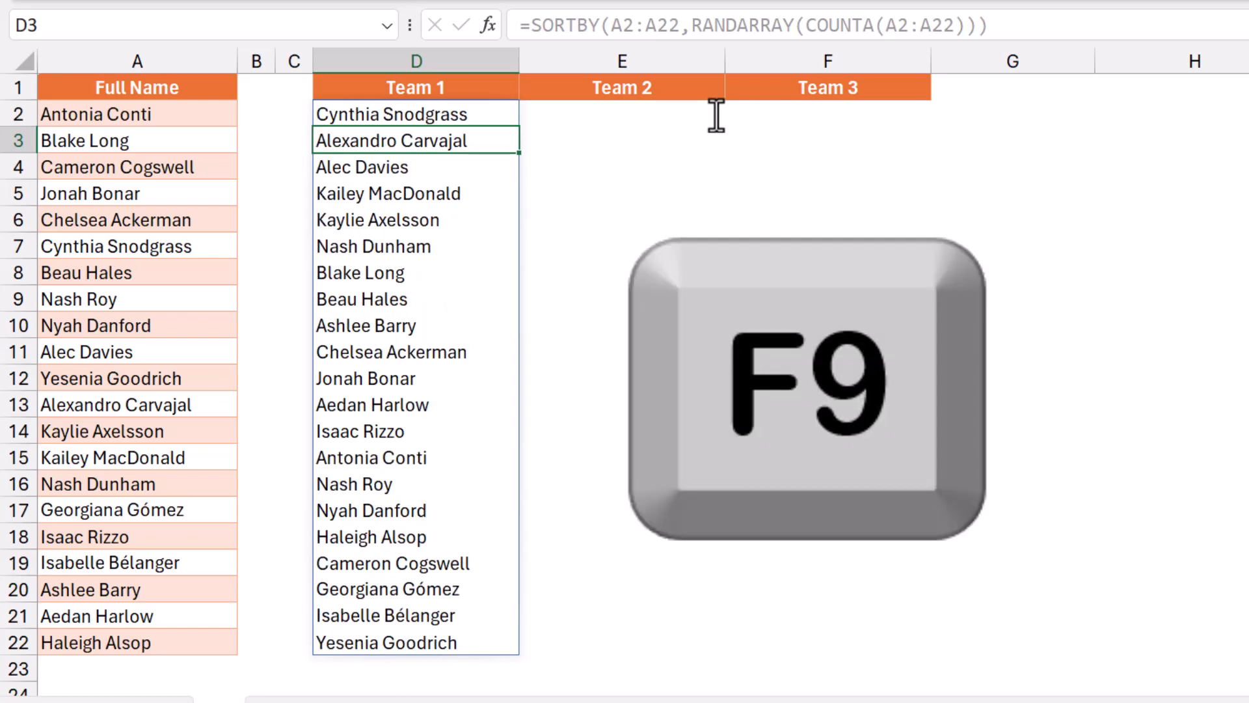
pyautogui.press('F9')
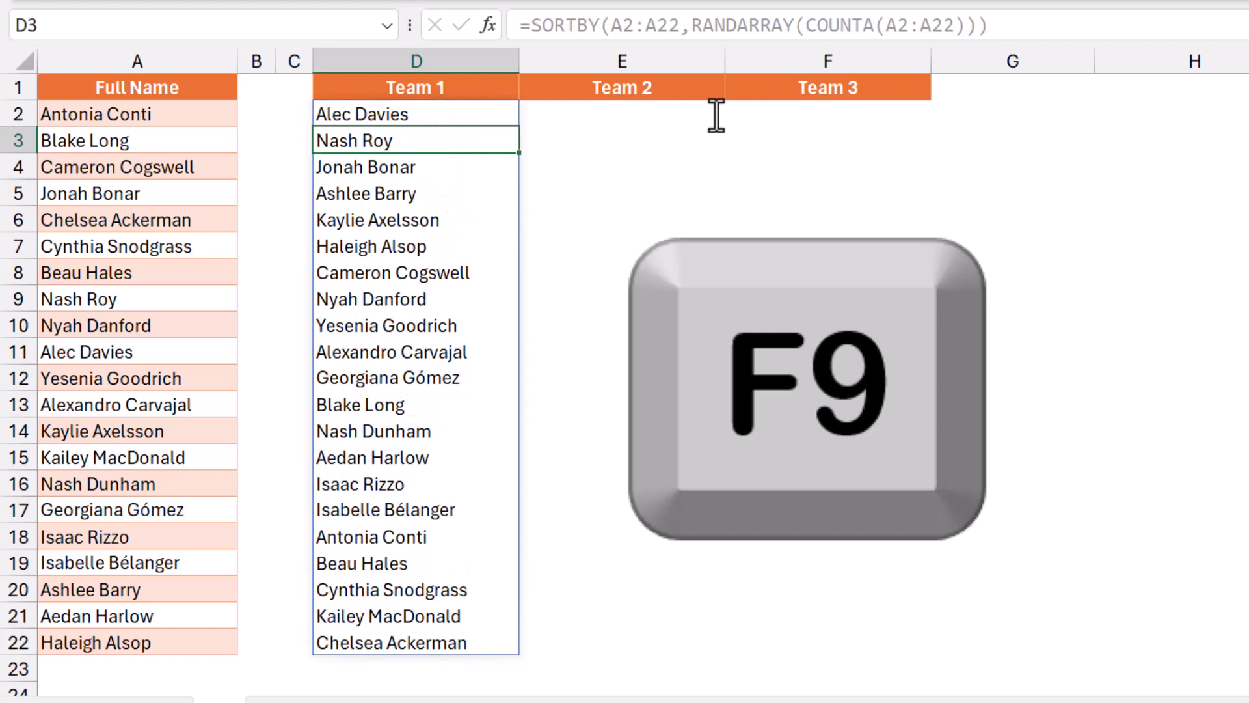
pyautogui.press('F9')
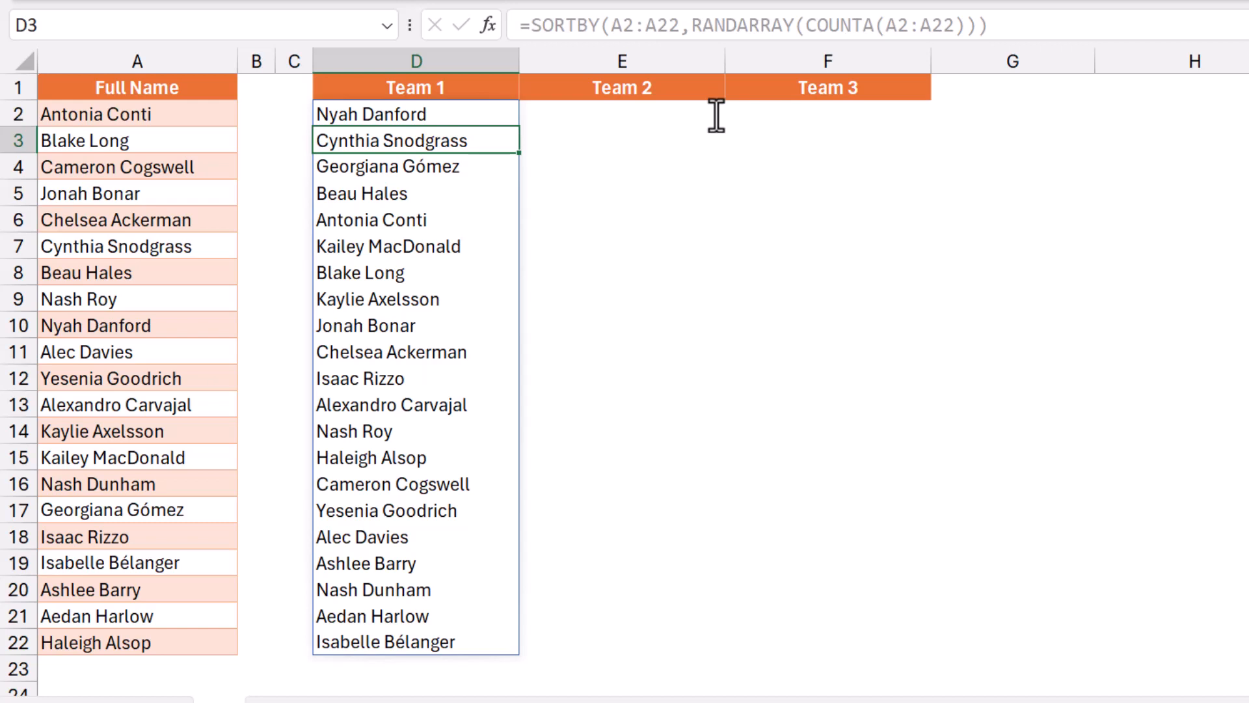
pyautogui.press('F2')
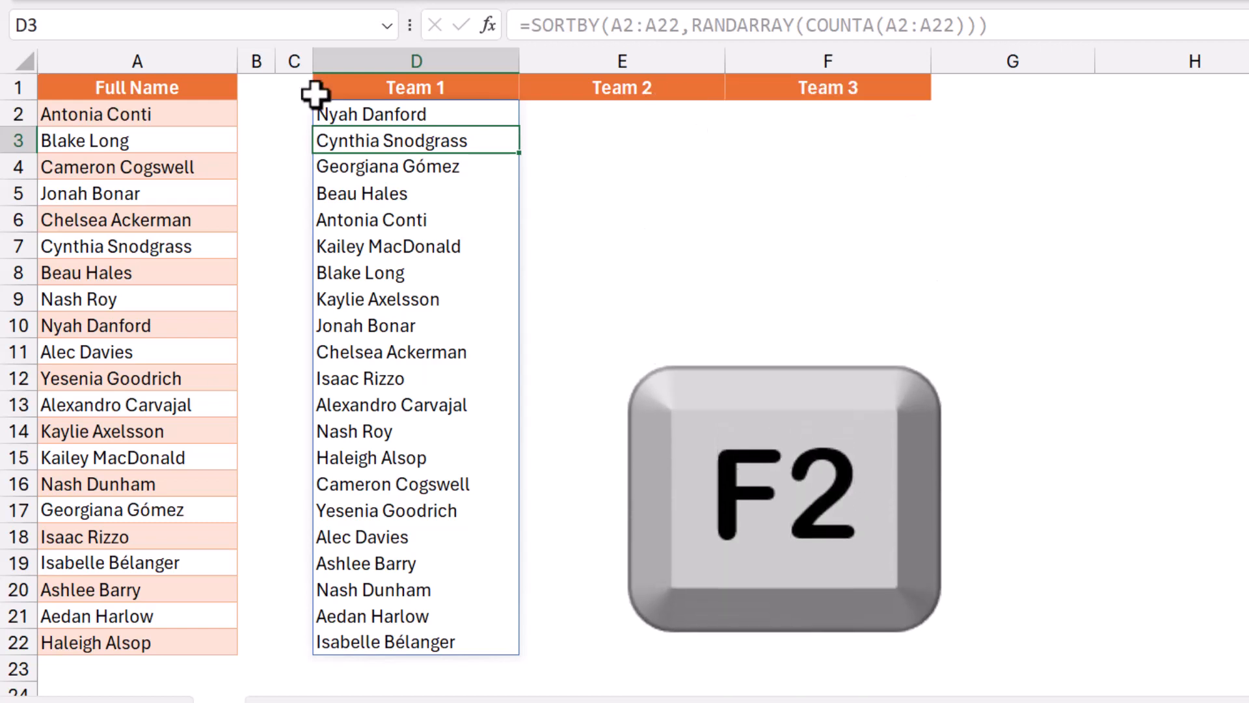
# Wrap the D2 shuffle formula in WRAPROWS(...,3) to spread 21 names across Teams 1–3.
pyautogui.click(414, 114)
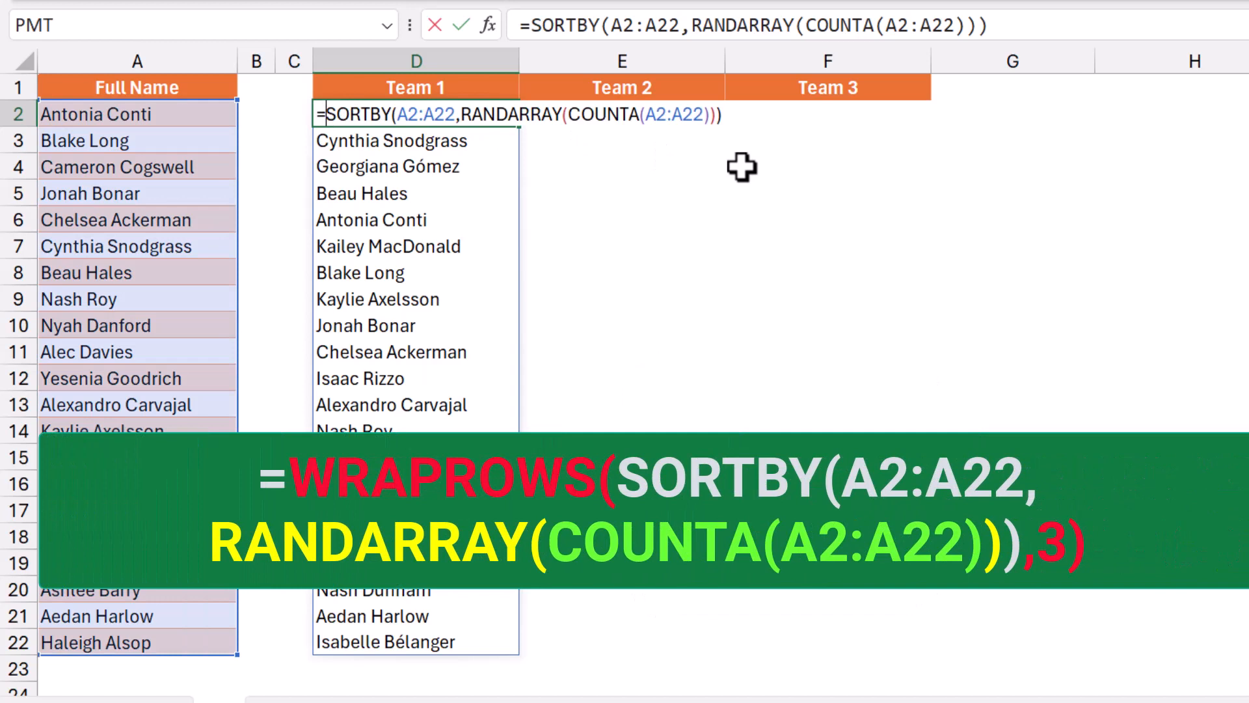
pyautogui.write('Wrapr')
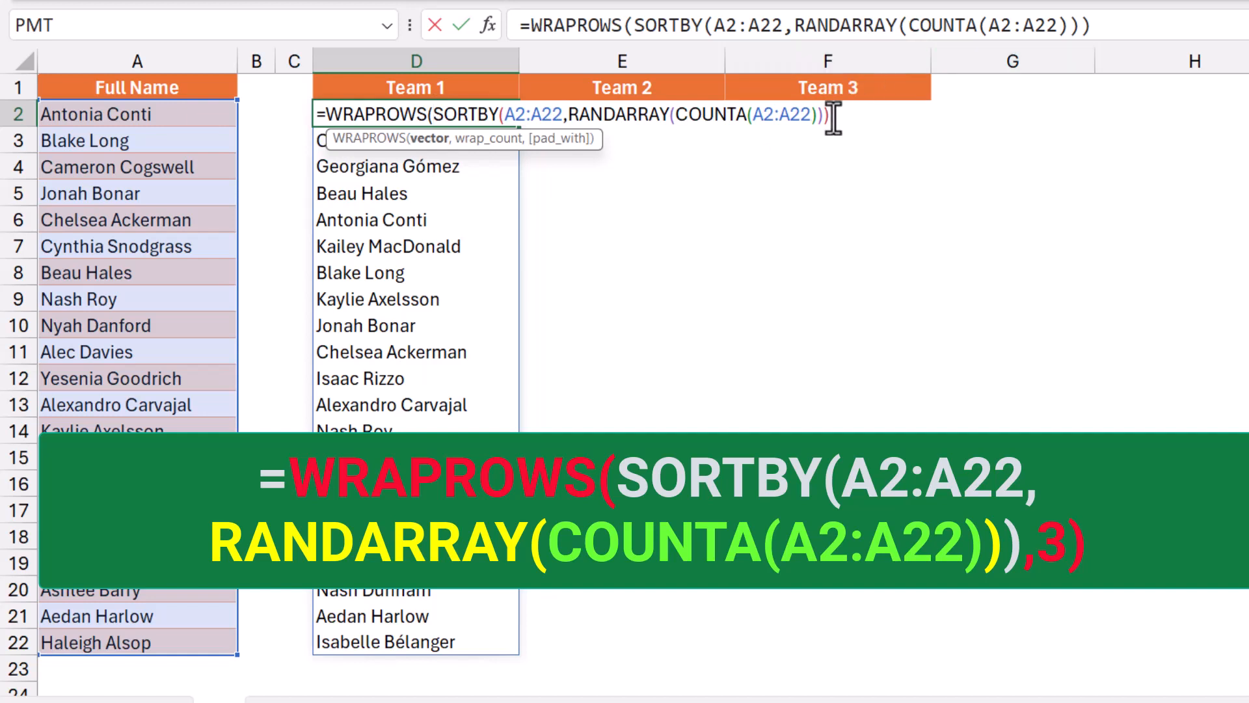
pyautogui.write(',')
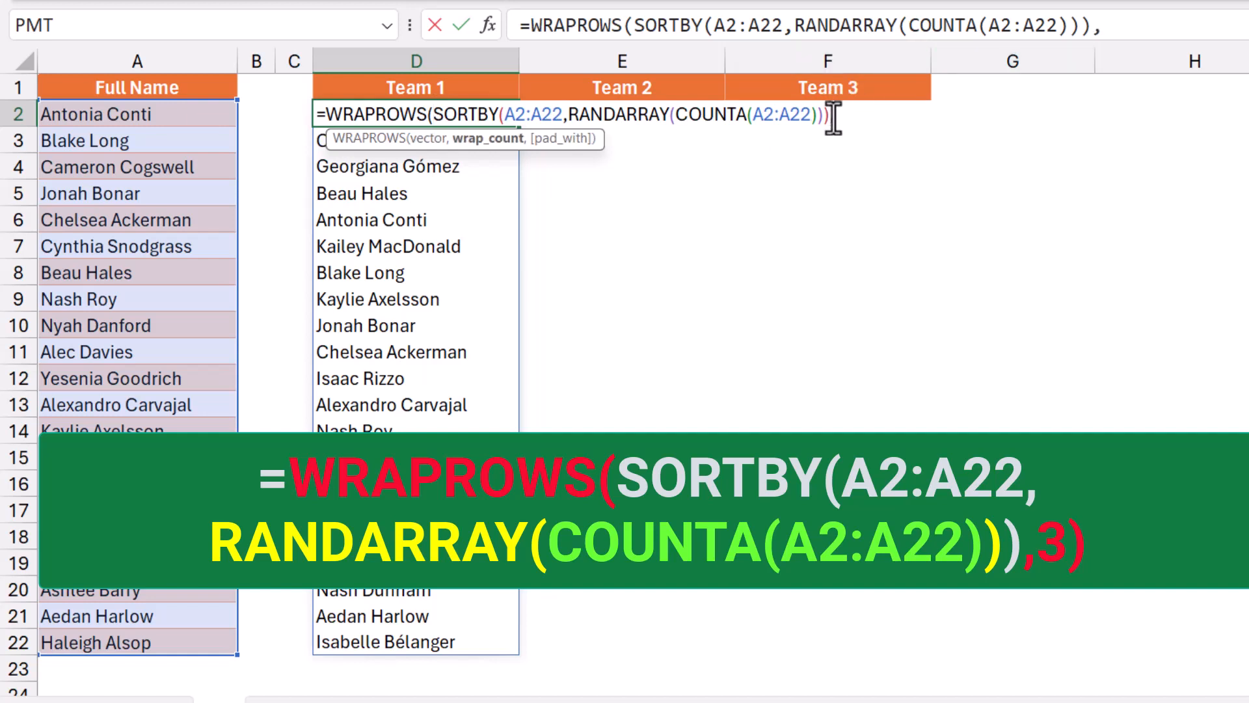
pyautogui.write(',3)')
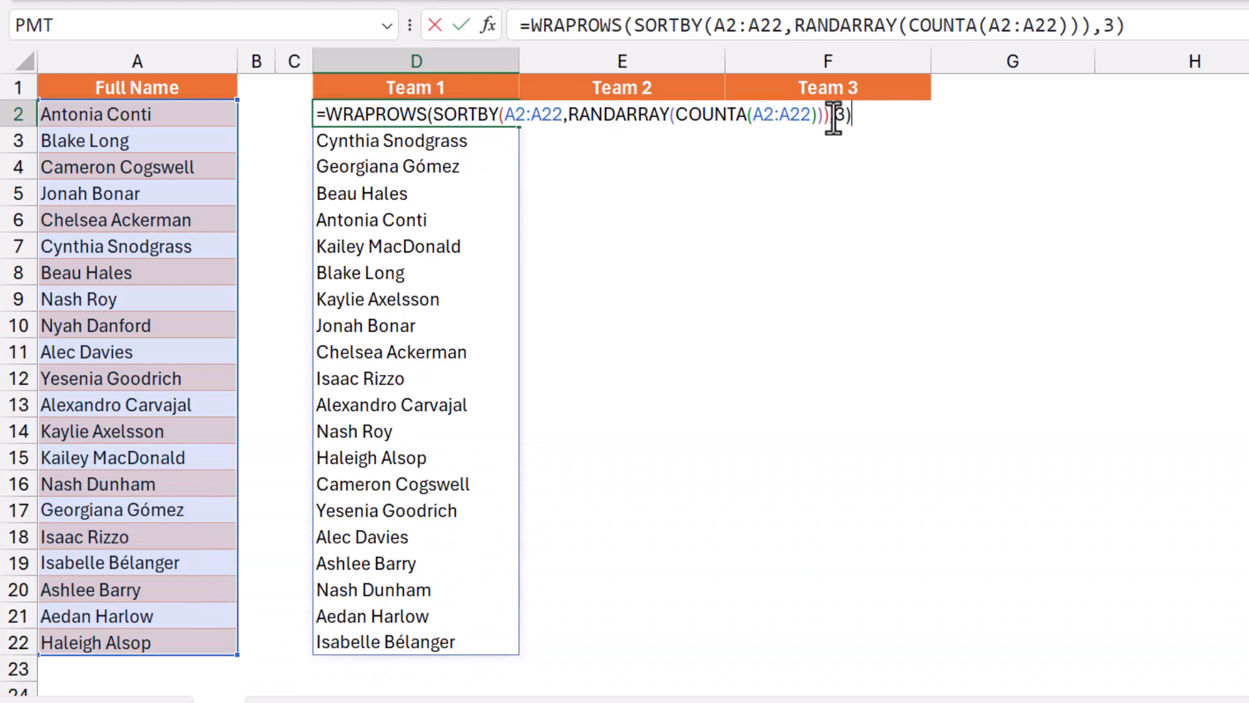
pyautogui.press('Enter')
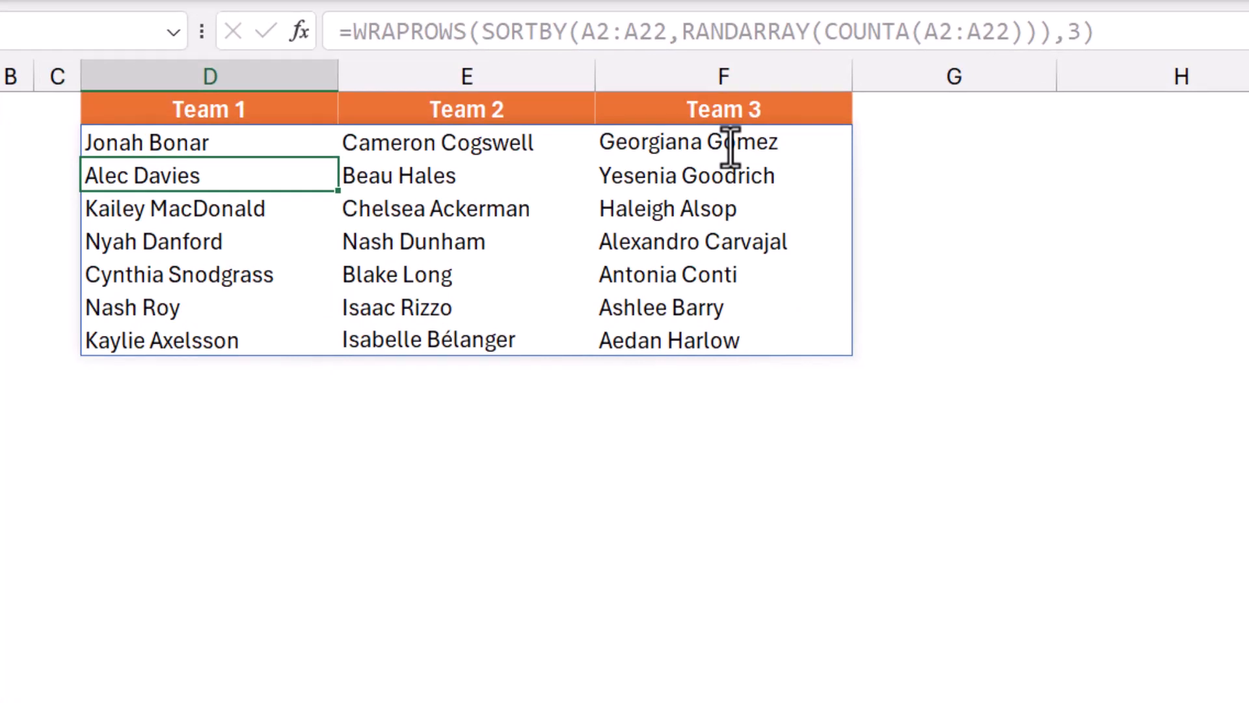
# Recalculate three times with F9 to regenerate random seven-name teams.
pyautogui.press('F9')
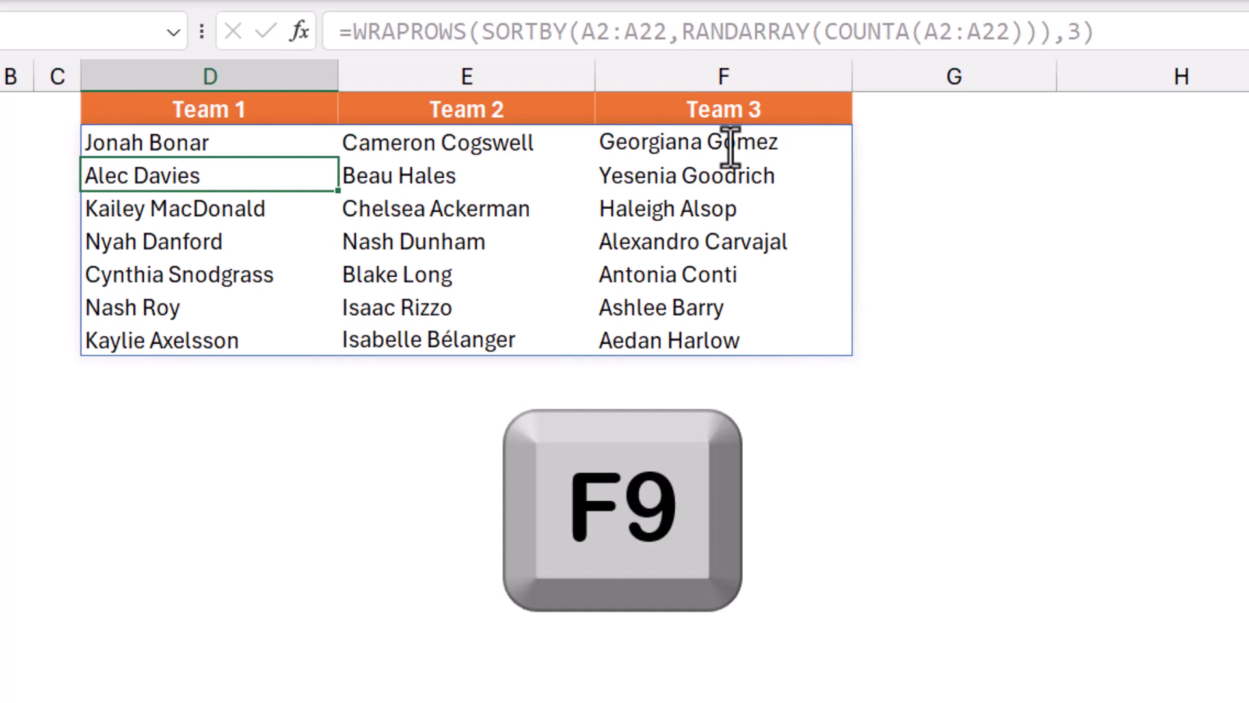
pyautogui.press('F9')
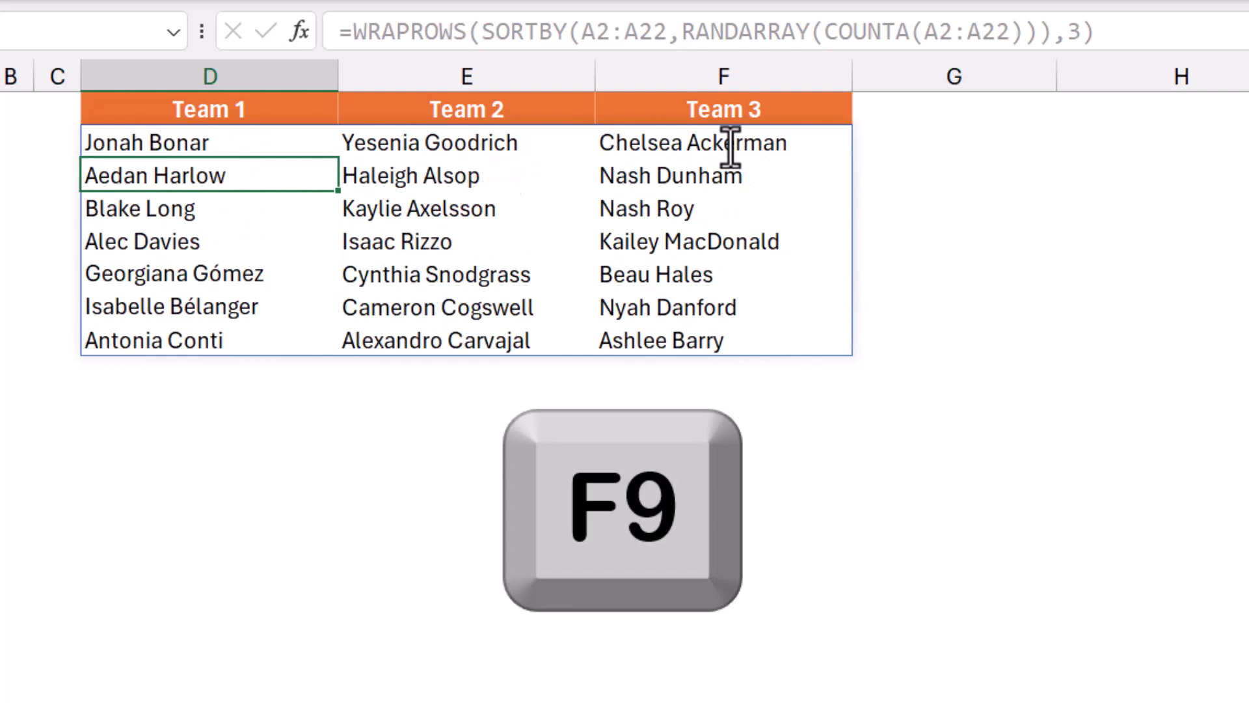
pyautogui.press('F9')
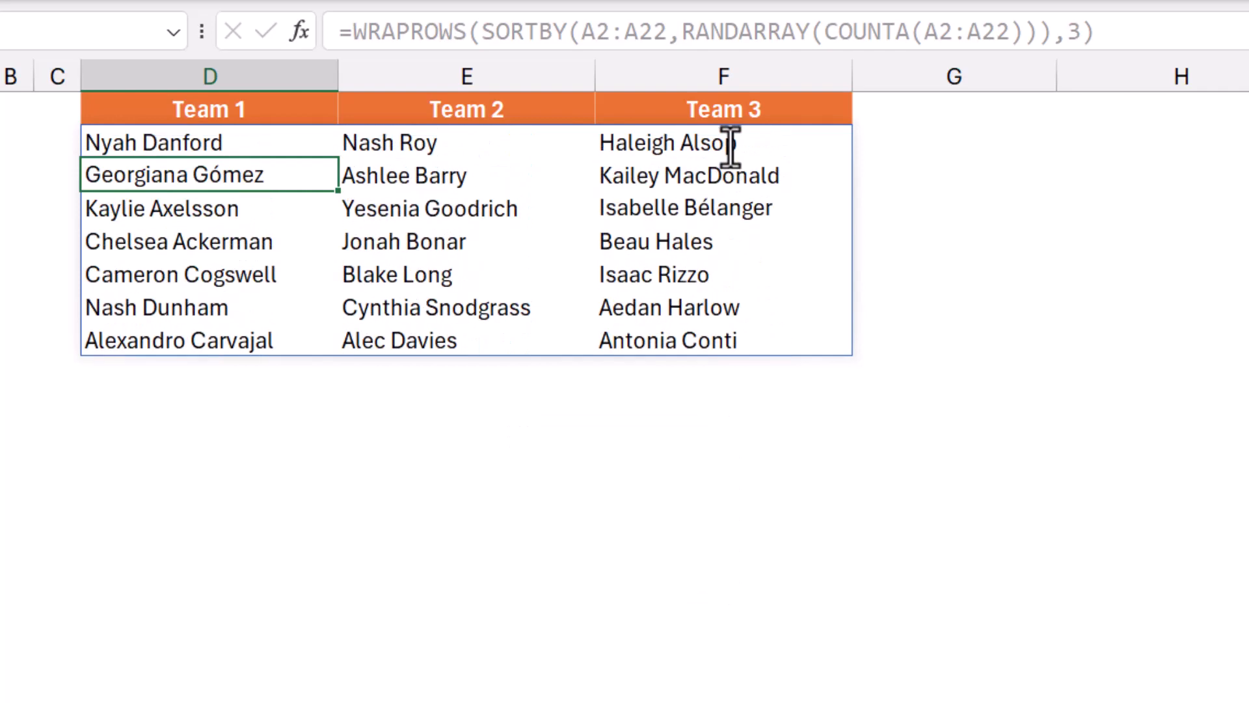